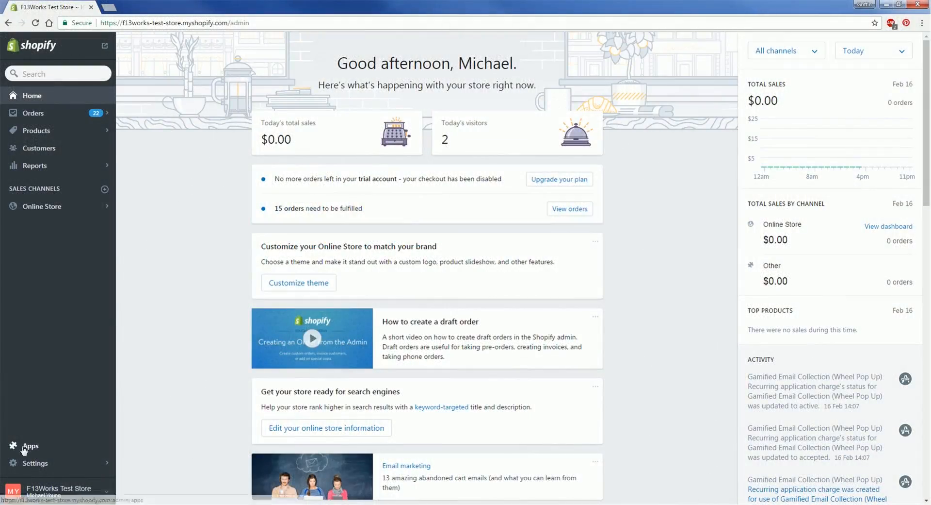
- Go from Shopify Apps into Air Waves OnDemand and show its Product Manager list
left_click(30, 445)
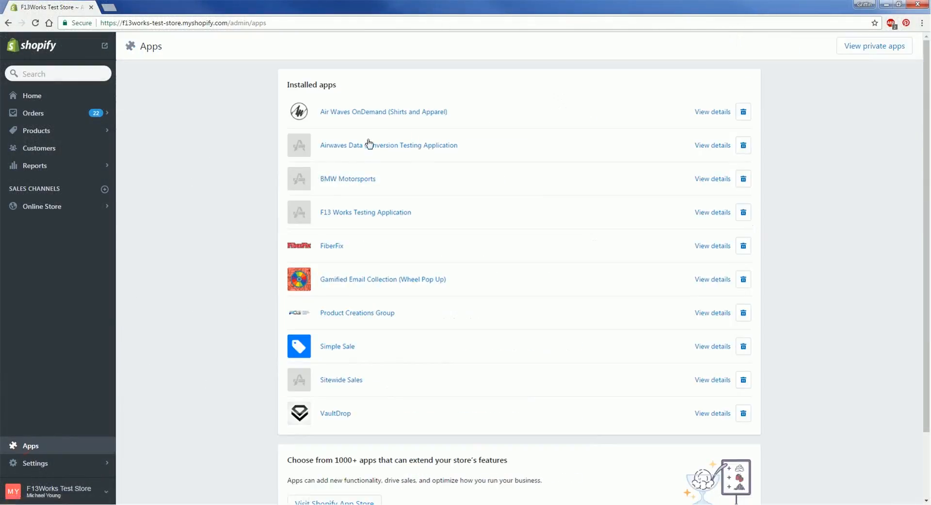
left_click(383, 111)
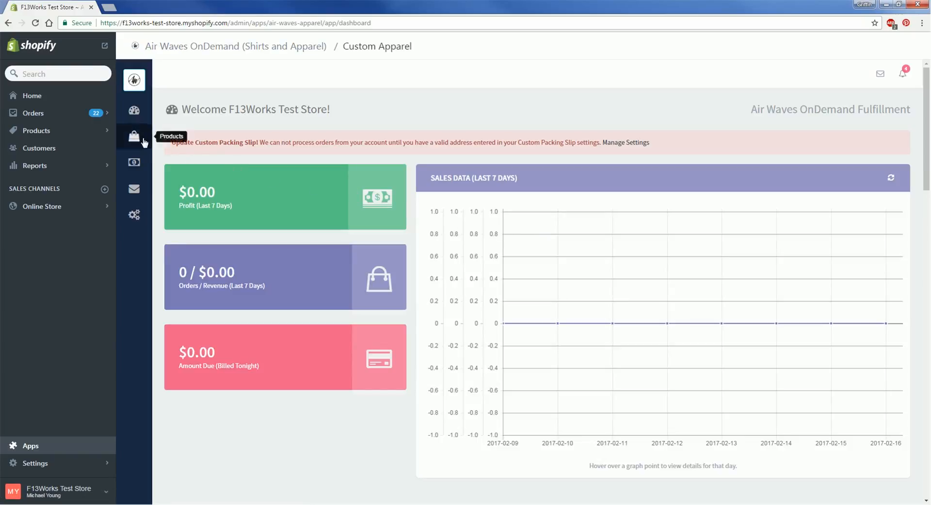
left_click(134, 137)
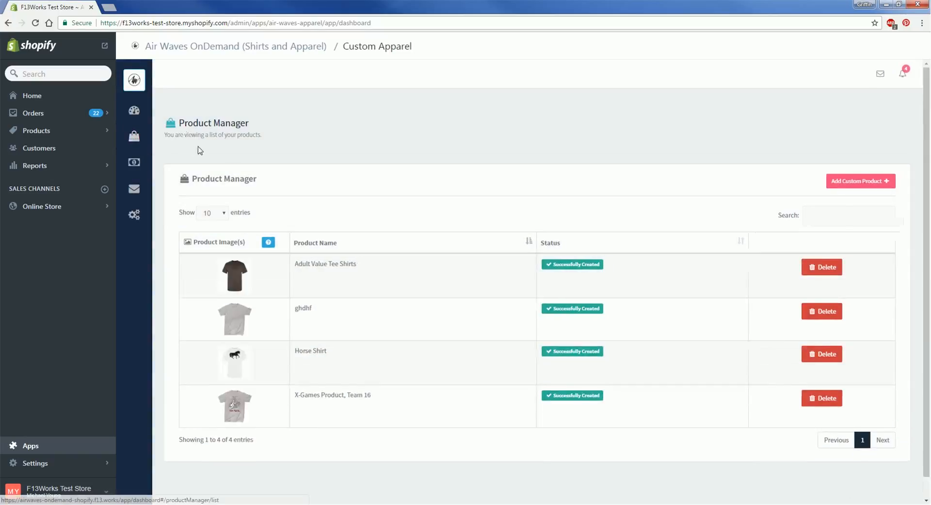
mouse_move(574, 210)
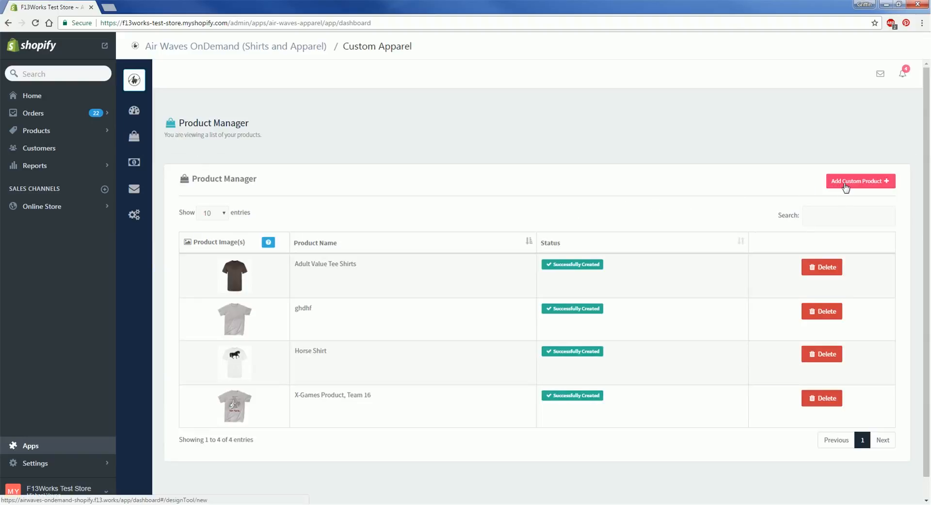
- Start a new custom product on an Apparel blank in Athletic colour and load it for design
left_click(861, 181)
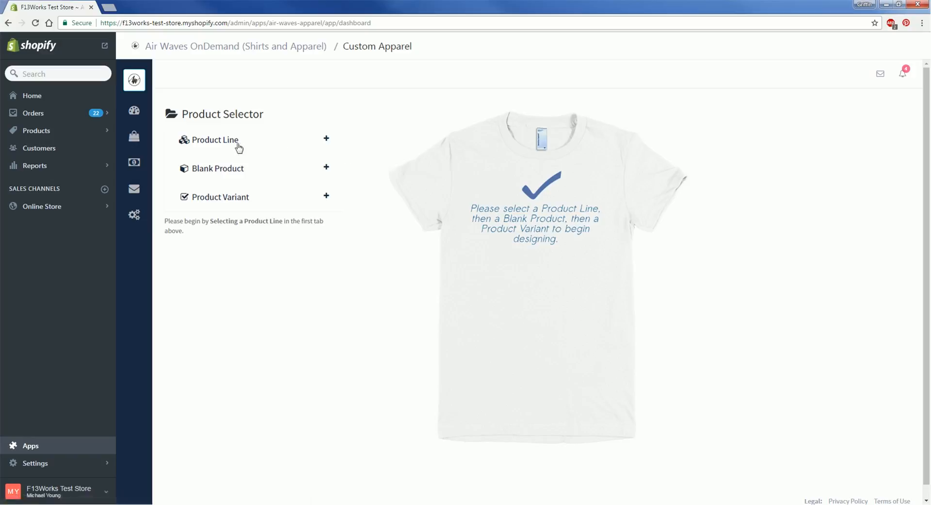
left_click(215, 140)
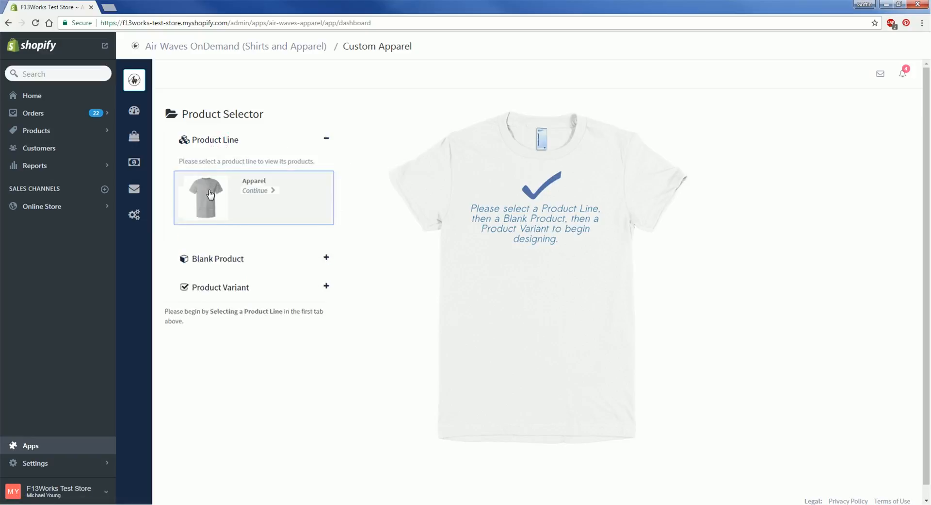
left_click(258, 190)
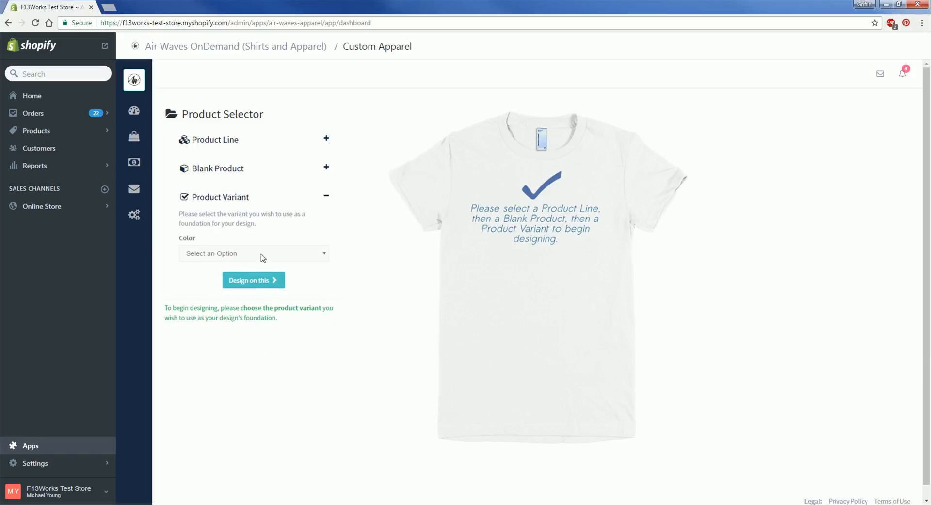
left_click(253, 252)
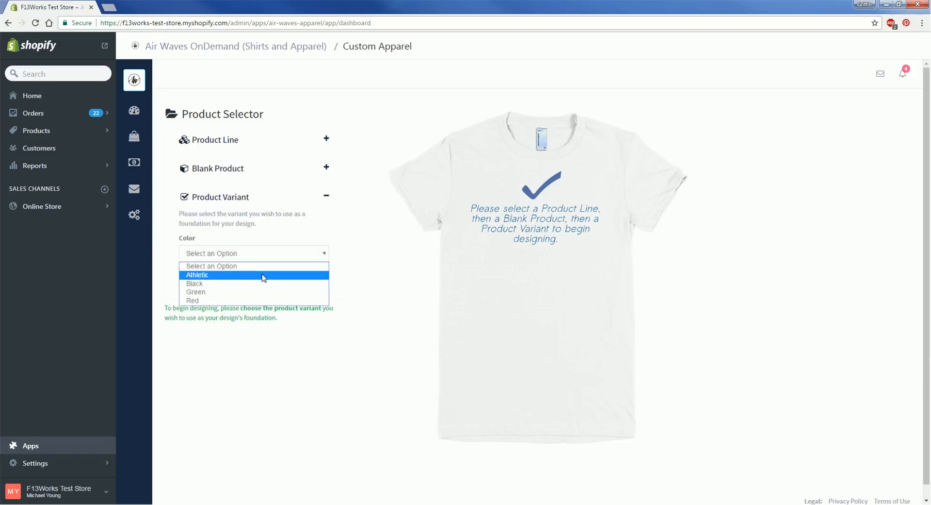
left_click(197, 274)
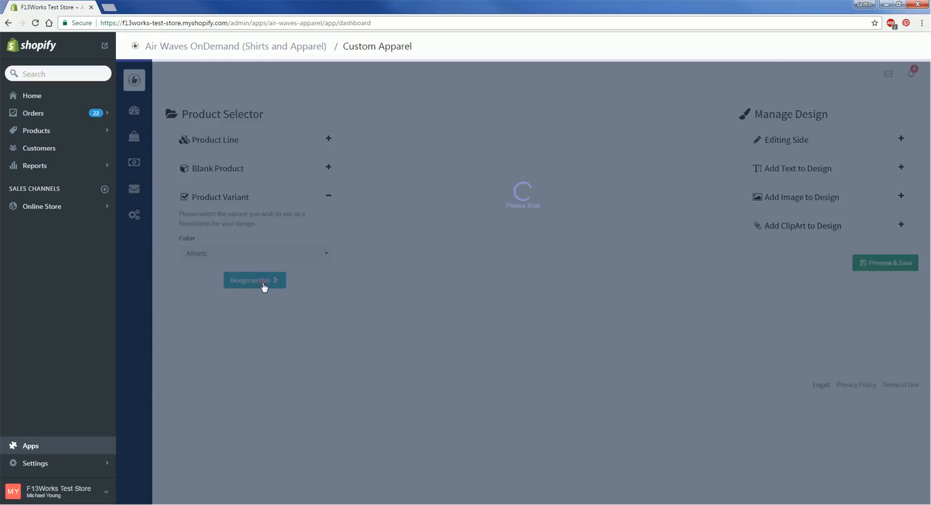
left_click(254, 280)
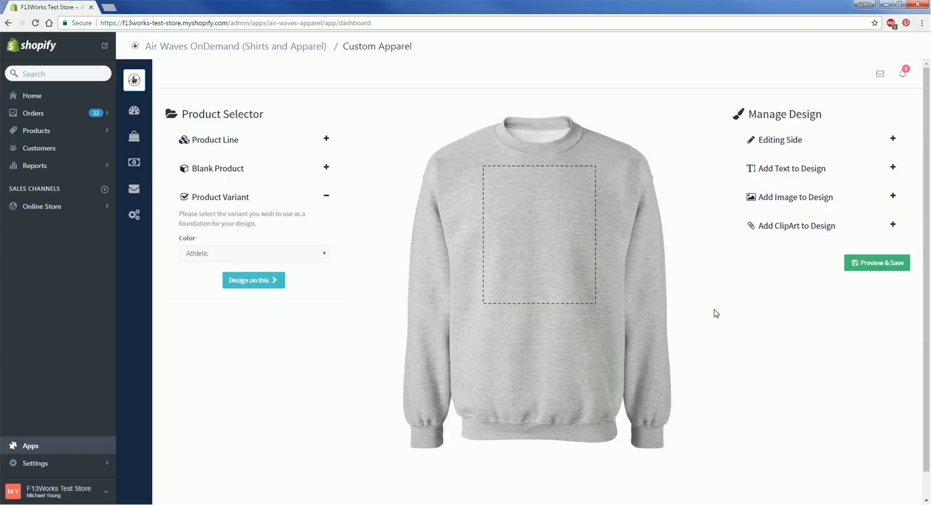
mouse_move(794, 142)
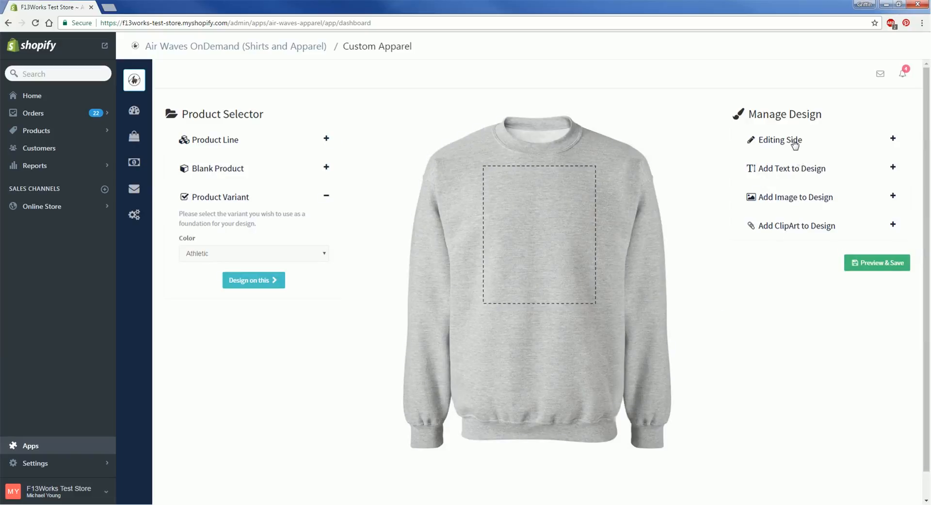
- Preview the sweatshirt's rear side via Editing Side, then return to the front
left_click(778, 139)
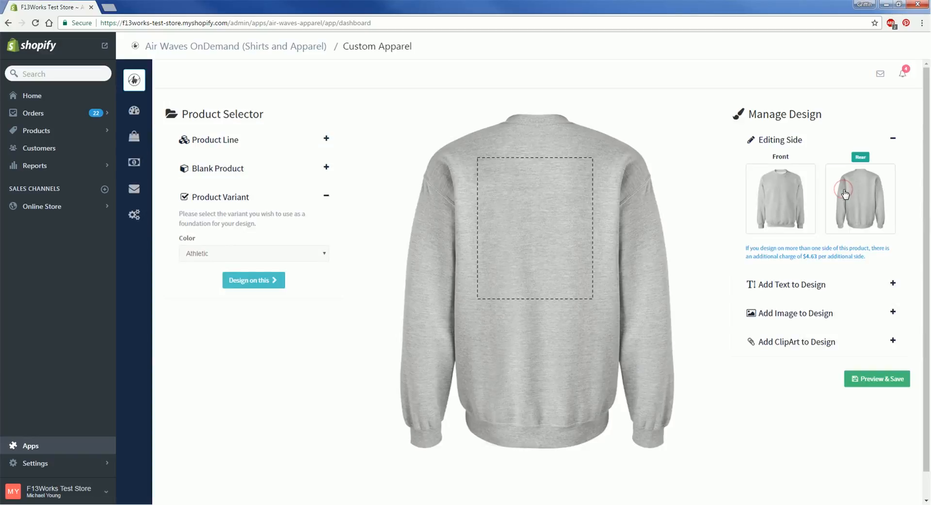
left_click(781, 199)
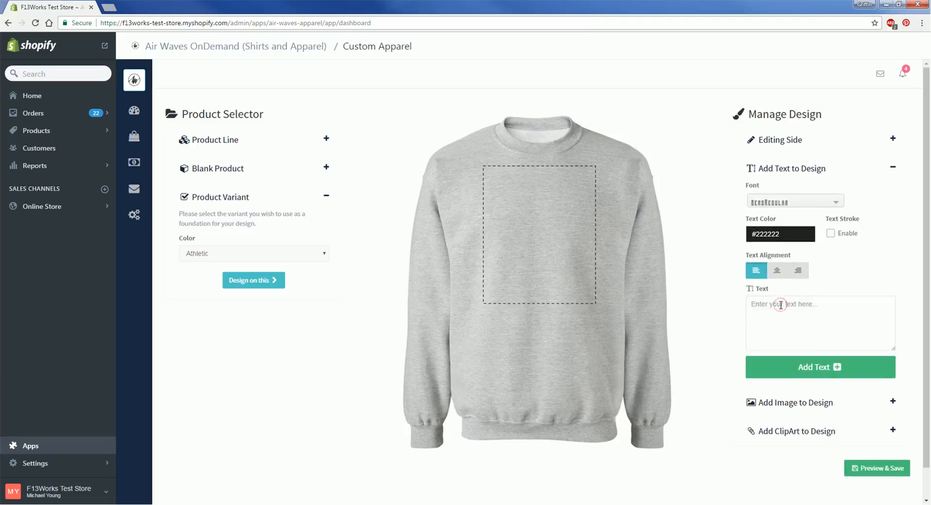
- Add teal Hugo Bold text "Really cool text" to the front, then delete it again
type("Really cool")
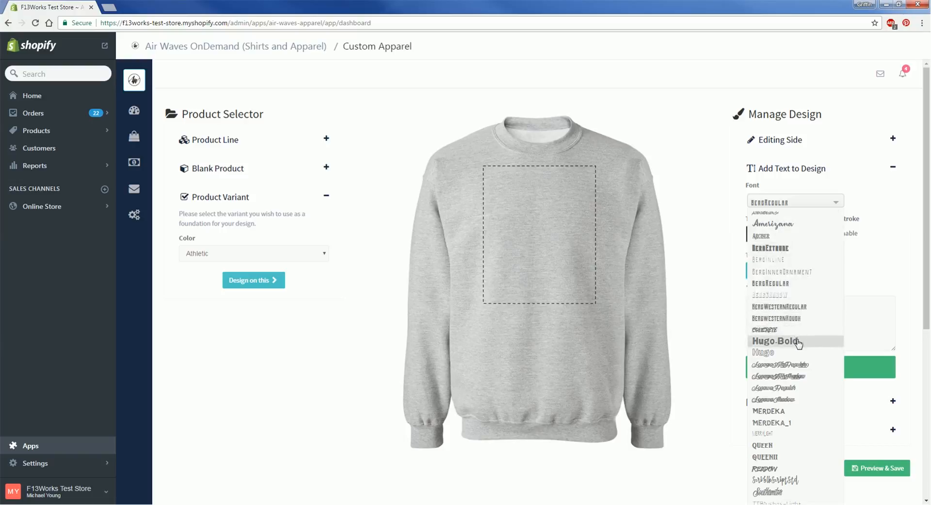
left_click(776, 341)
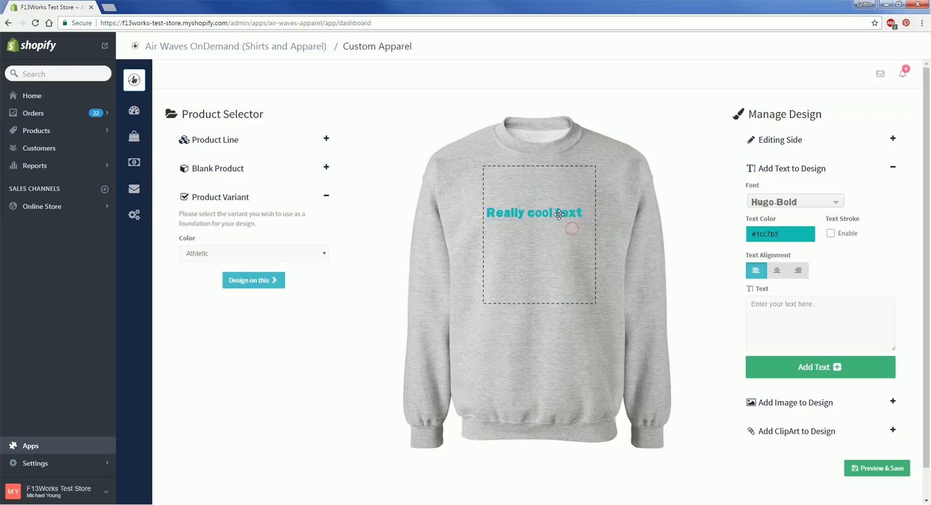
left_click(533, 212)
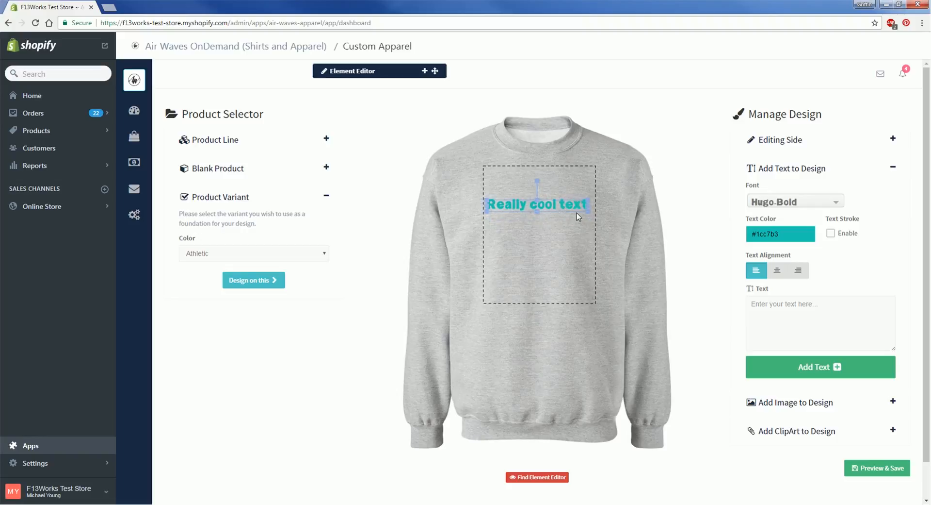
mouse_move(615, 225)
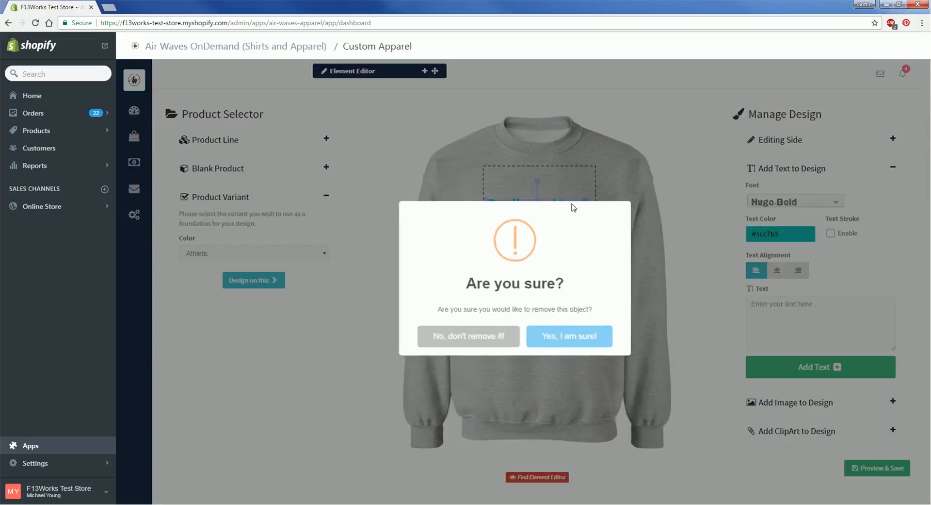
left_click(568, 335)
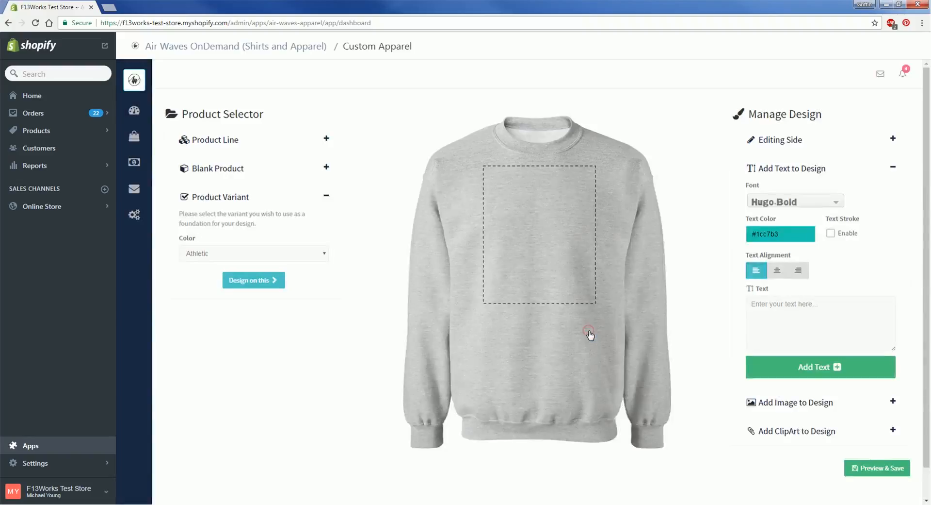
- Upload the AIR WAVES OnDemand logo and shrink it toward the top of the print area
left_click(791, 168)
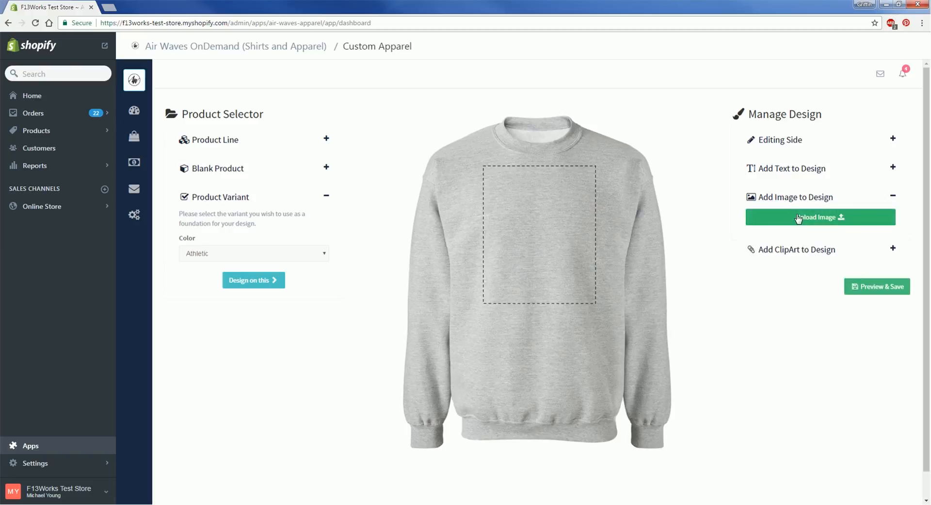
left_click(820, 217)
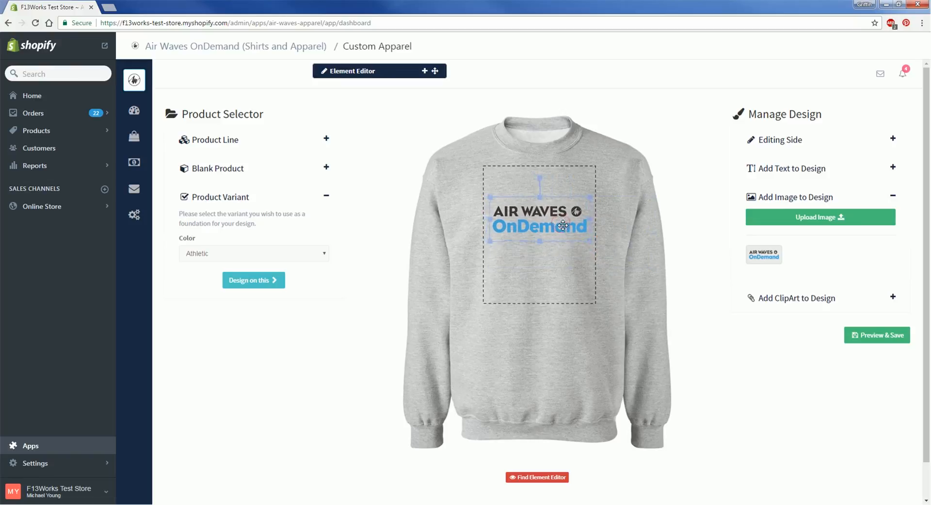
left_click_drag(563, 225, 563, 214)
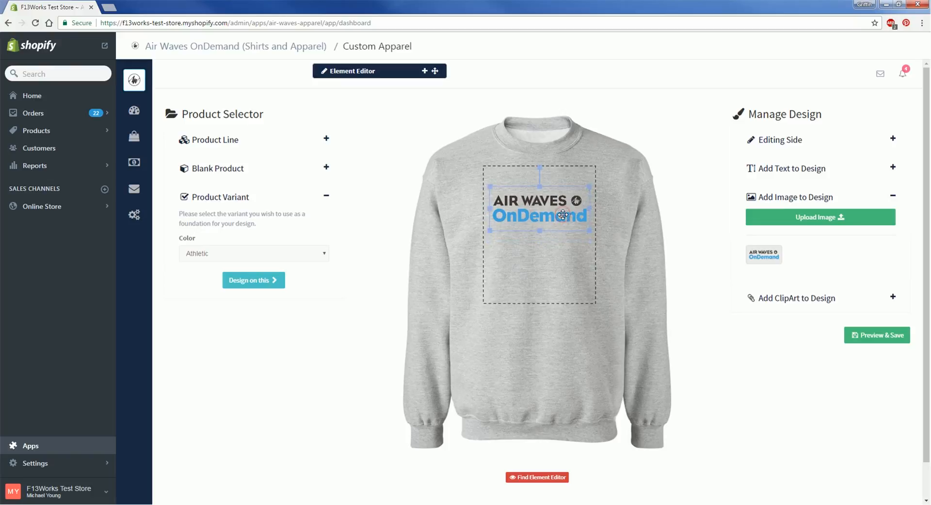
mouse_move(685, 320)
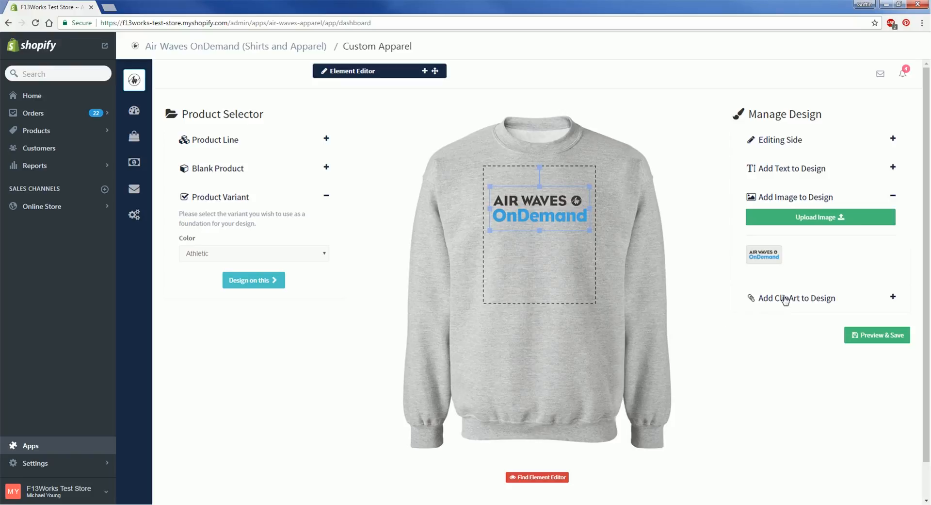
- Add a bird clipart from the gallery and move it up over the logo
left_click(797, 296)
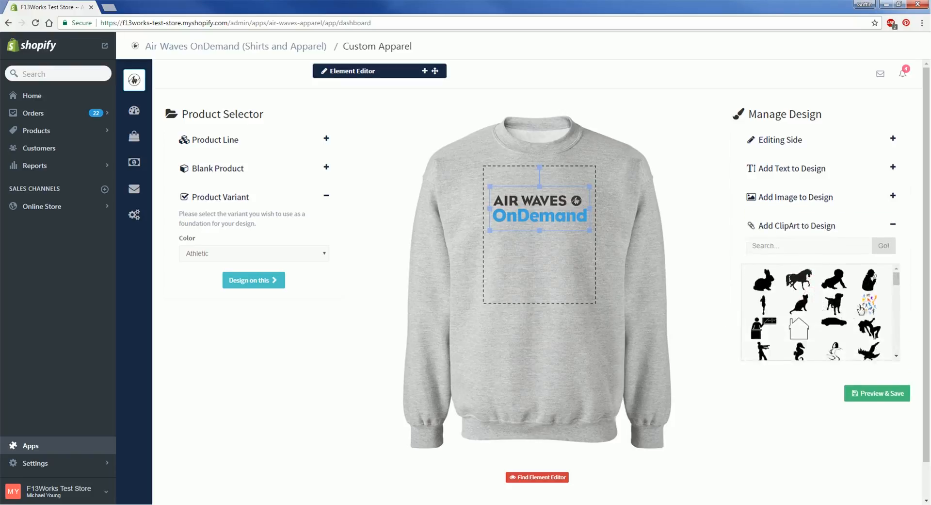
scroll("down", 3)
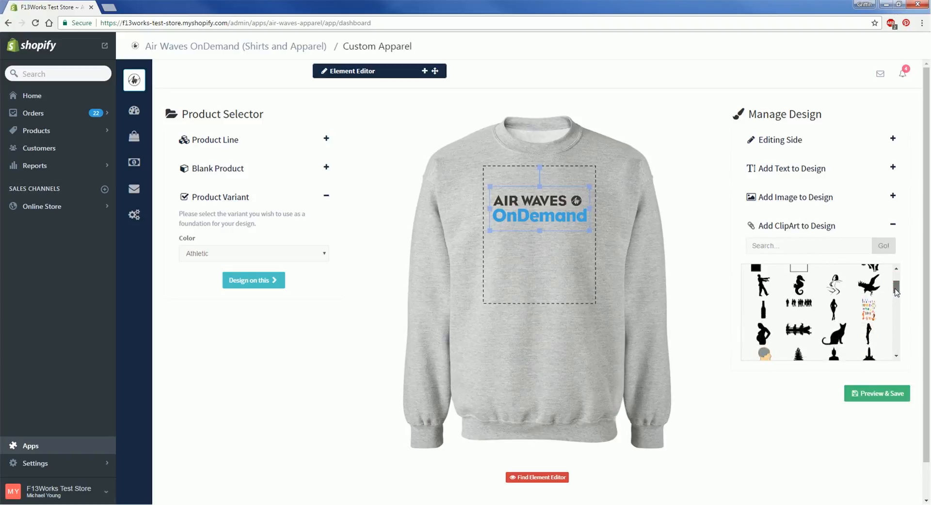
scroll("down", 3)
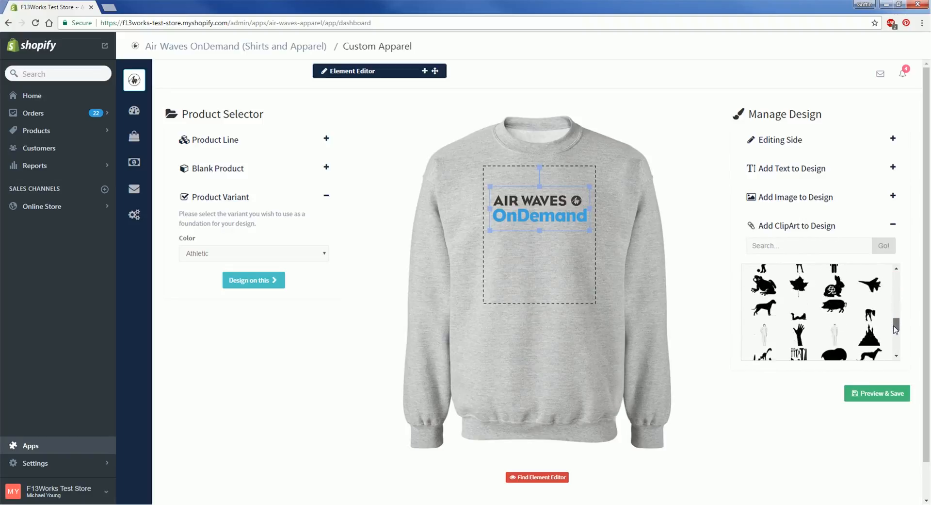
scroll("down", 3)
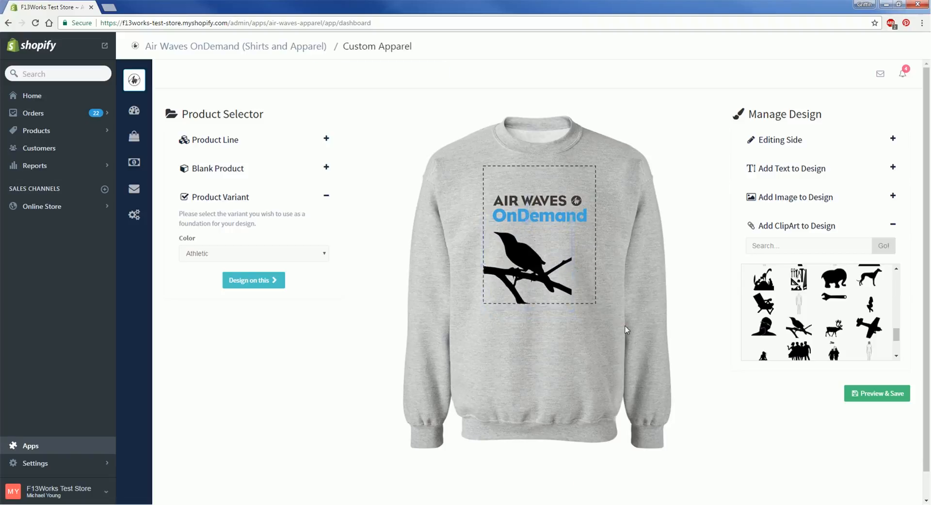
left_click(523, 267)
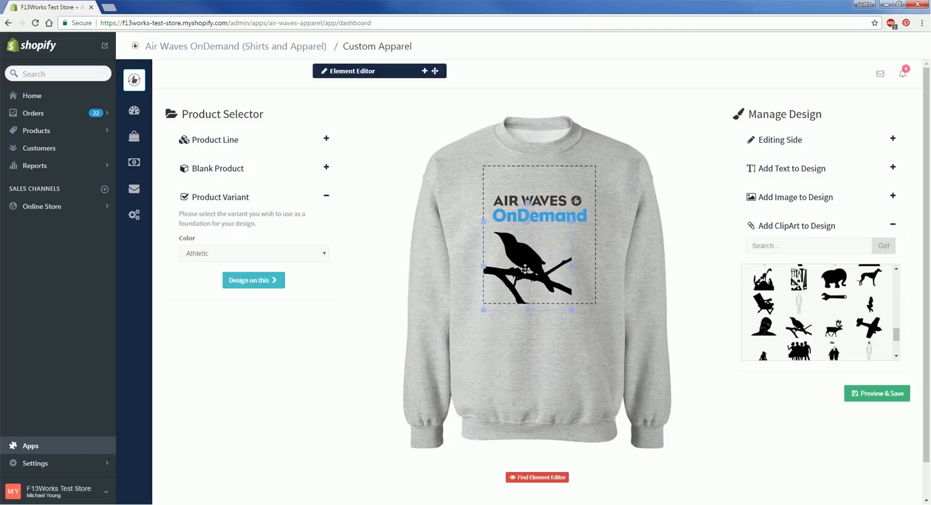
left_click_drag(525, 269, 543, 233)
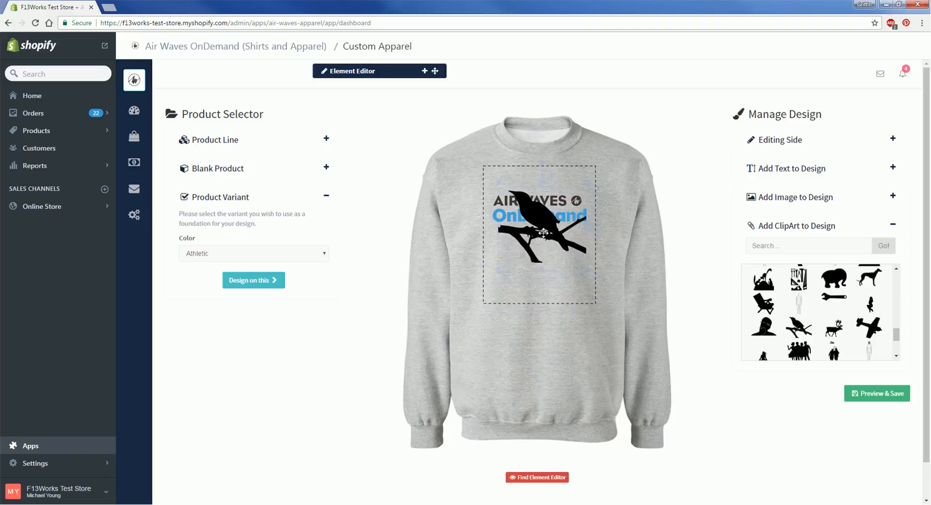
left_click(541, 233)
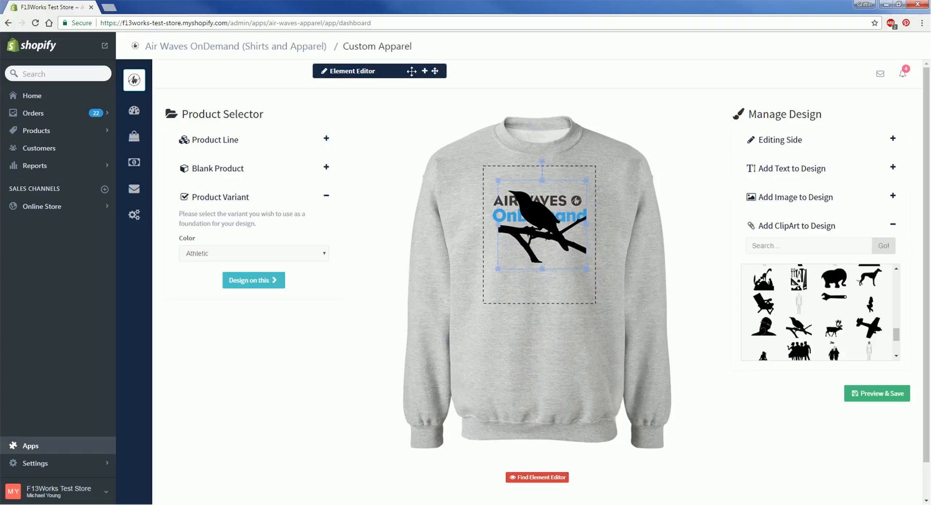
- Recolour the bird blue, nudge it horizontally and send it backwards behind the logo
left_click(424, 71)
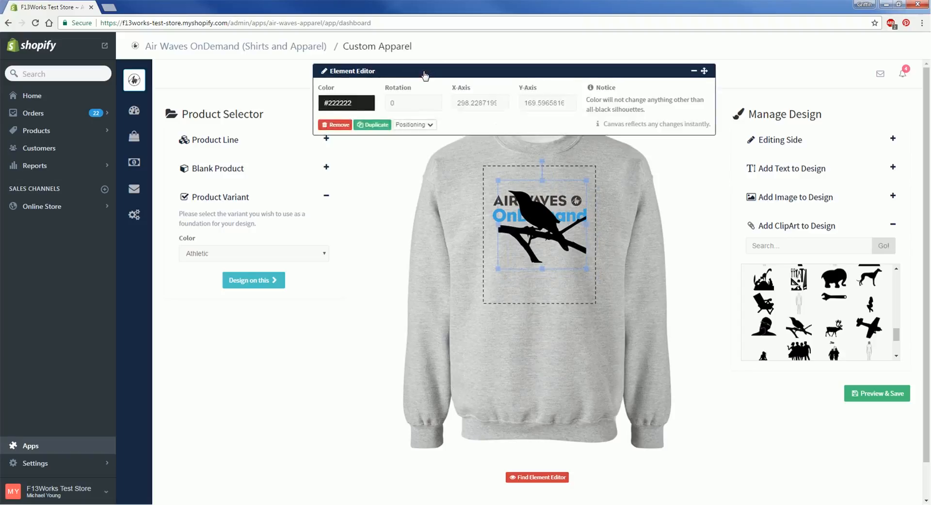
left_click(346, 103)
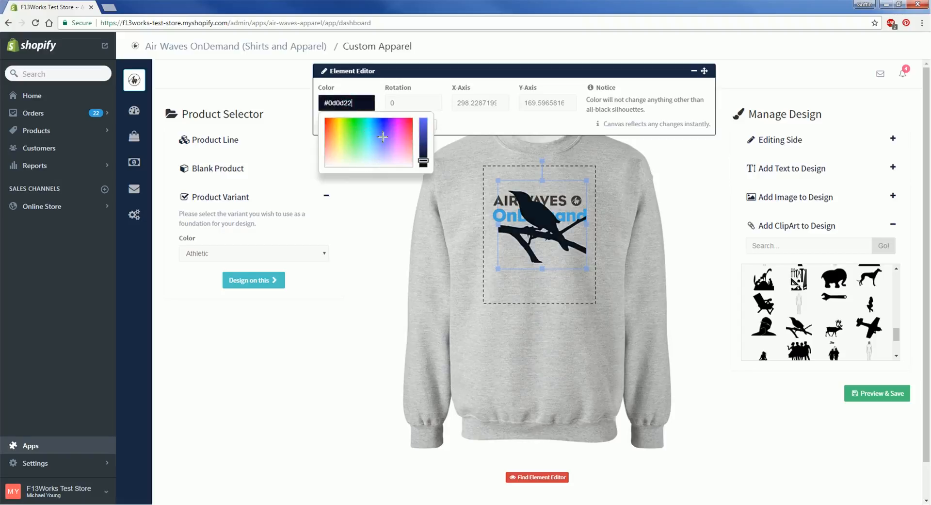
left_click(379, 127)
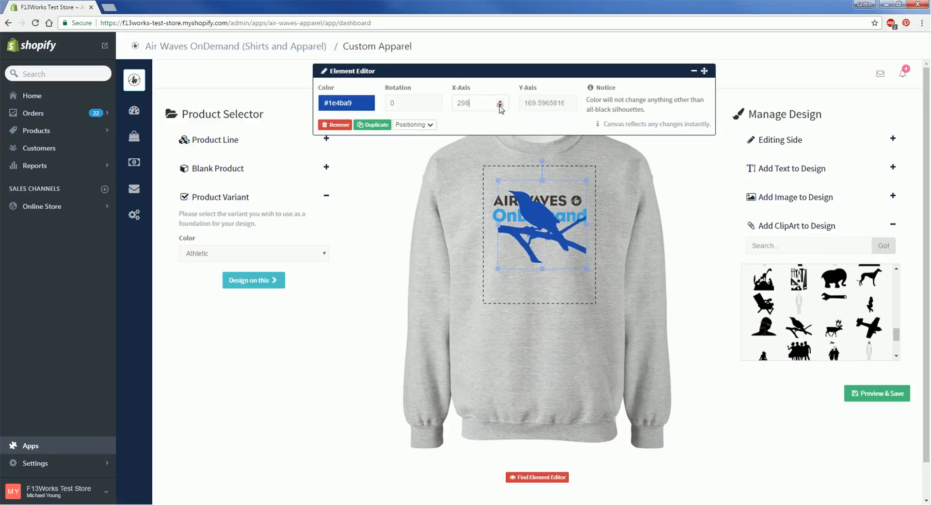
left_click(501, 105)
type("158")
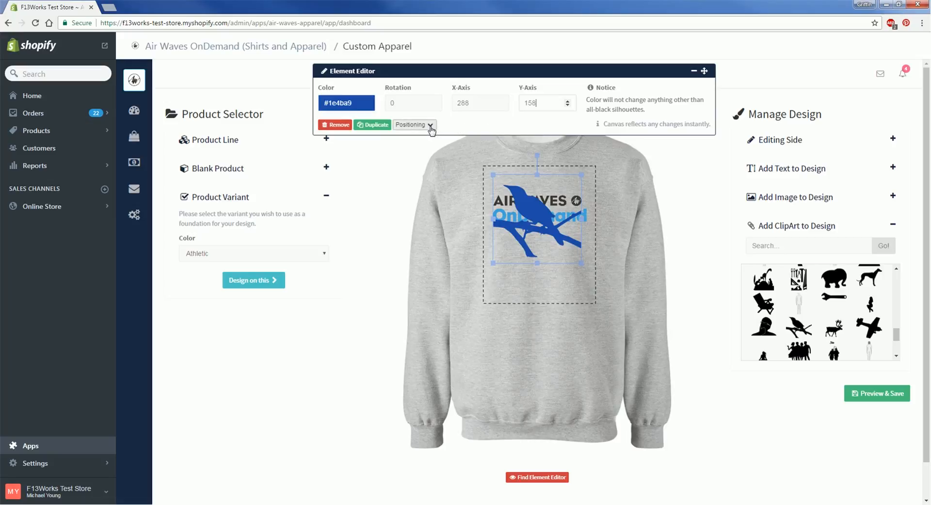
left_click(413, 125)
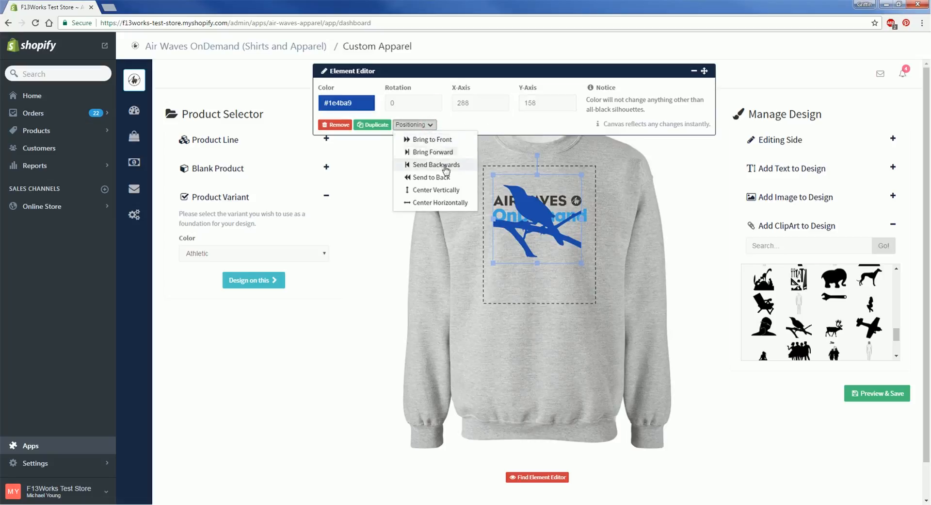
left_click(437, 165)
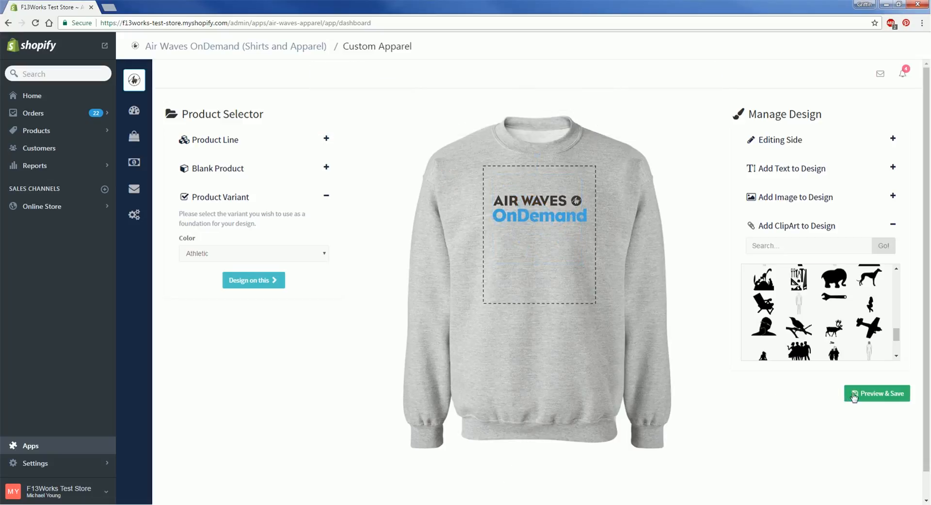
- Enter the save form and title the product "AW OnDemand Crewneck"
left_click(877, 392)
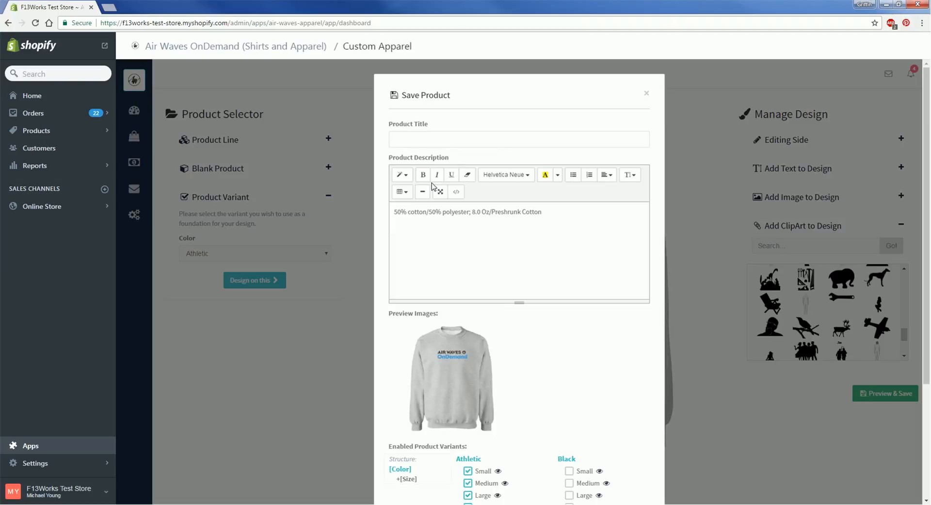
type("AW OnDemand T")
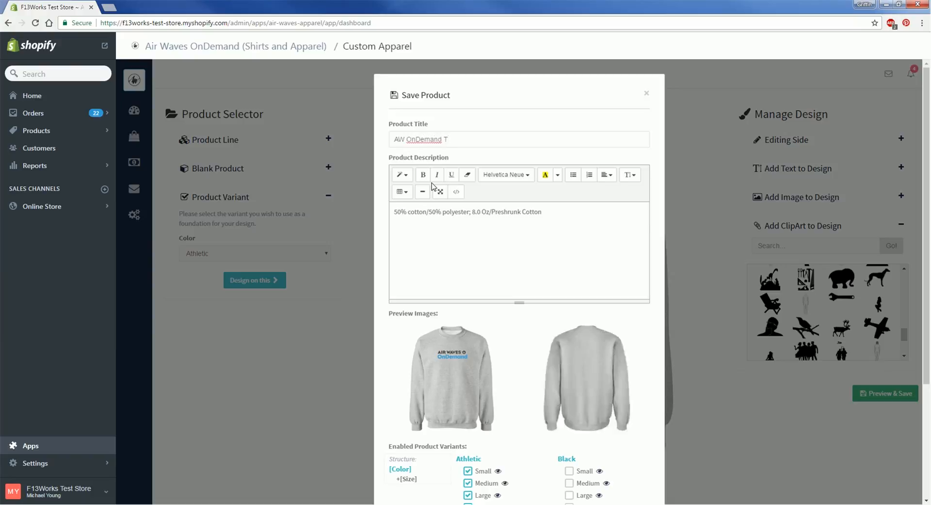
key("Backspace")
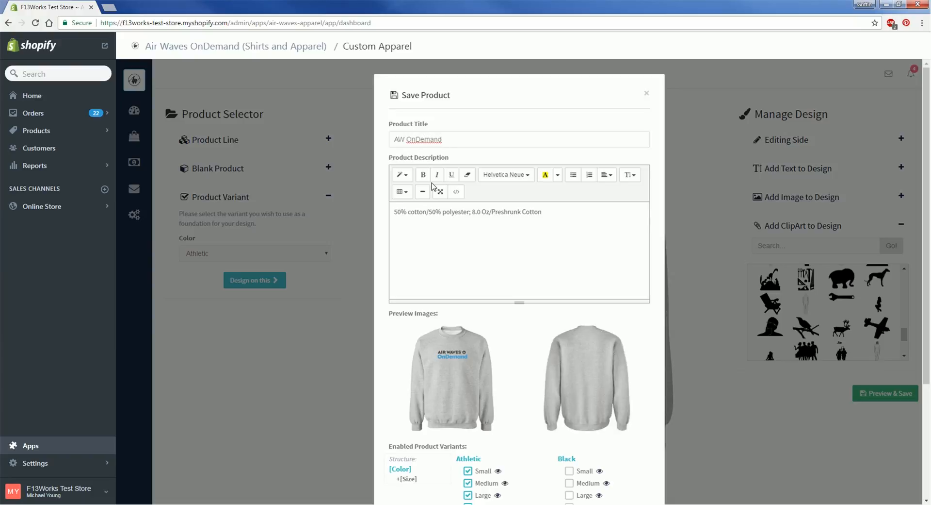
type("Crewn")
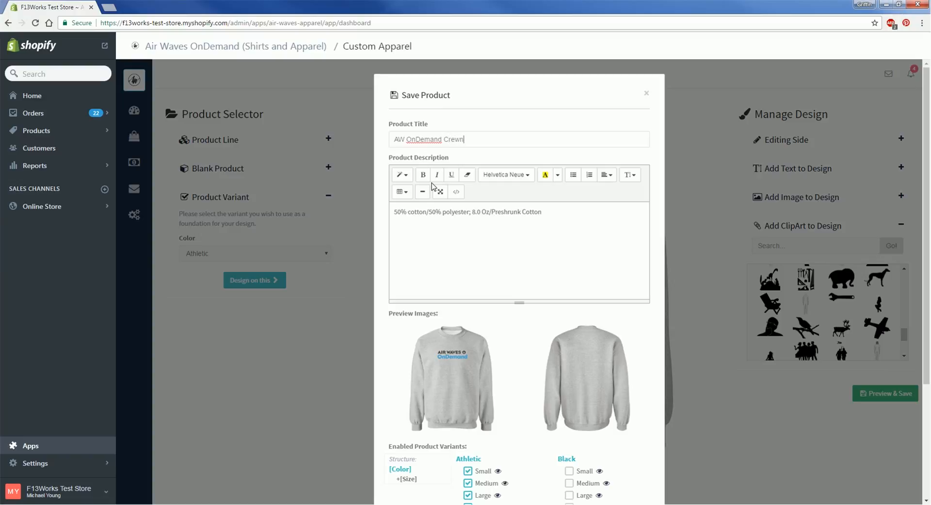
type("eck")
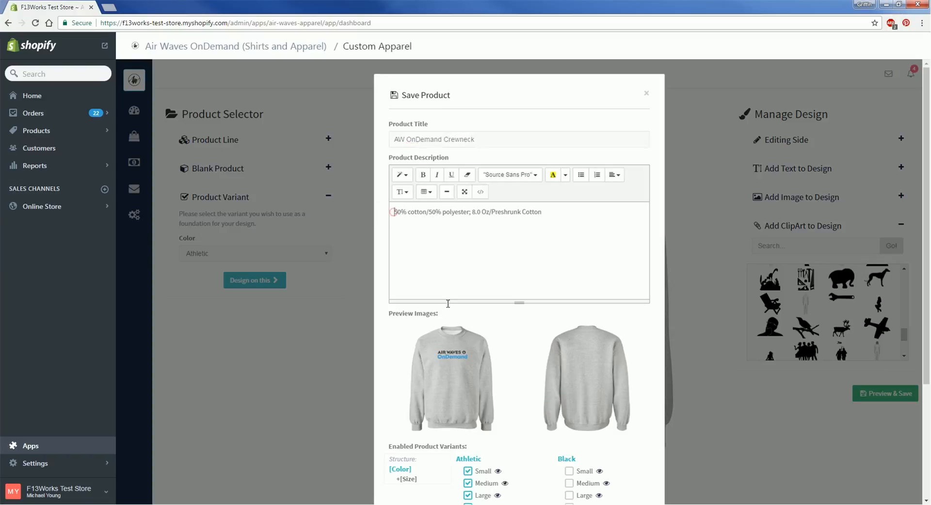
- Add the description line "This sweater is really cool and comfortable!"
type("This sweater is really cool and com")
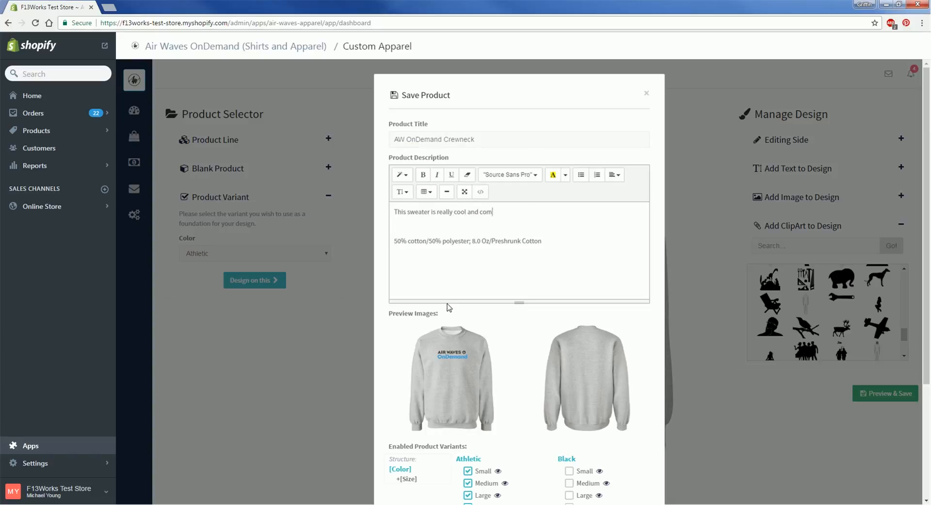
type("fortable!")
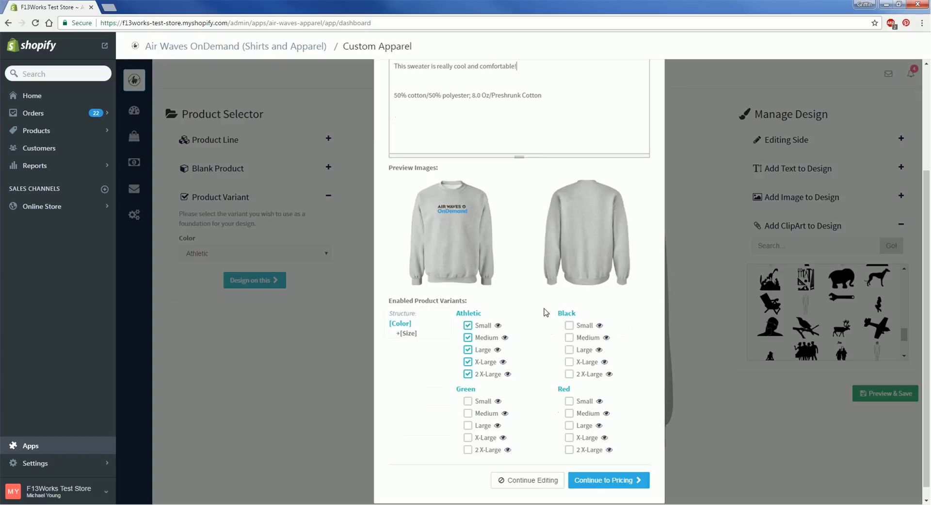
- Enable every Green and Red size variant, leaving Black unchecked
left_click(468, 401)
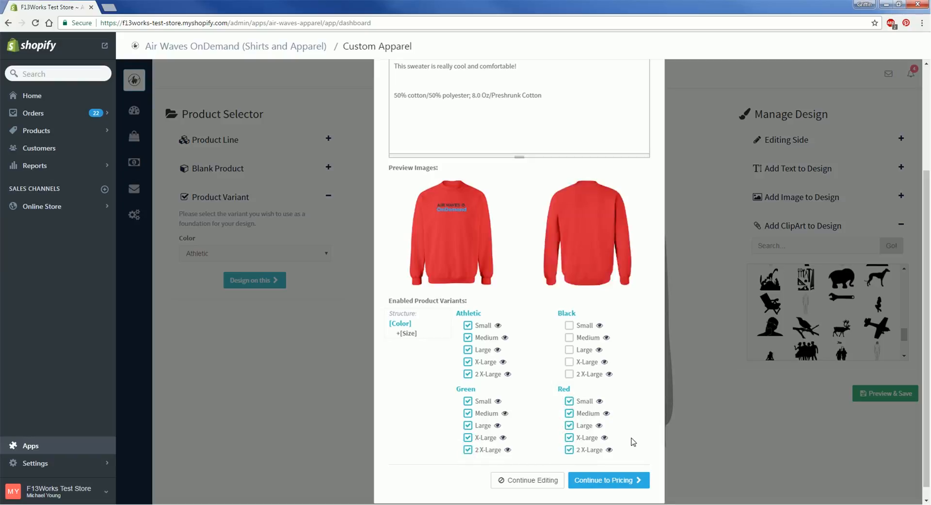
mouse_move(609, 480)
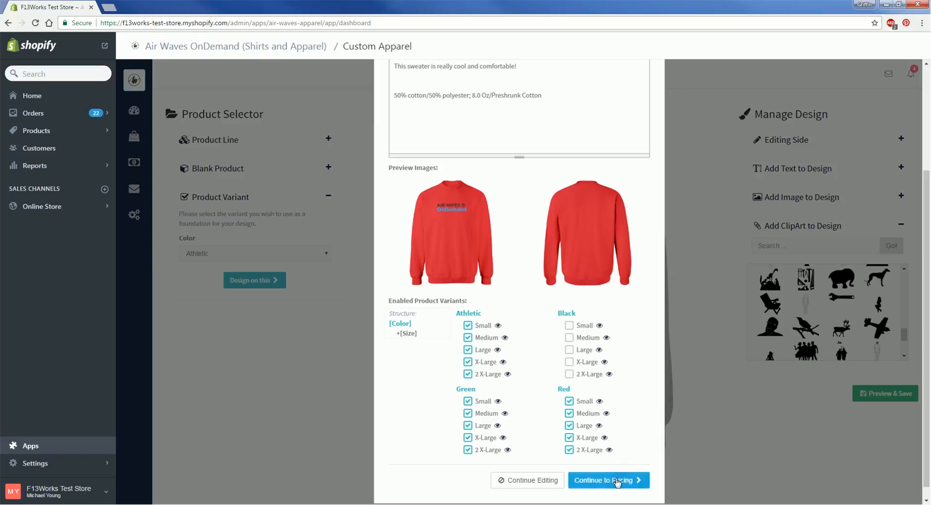
- Apply a 10.00 desired profit to all variants, giving a 22.13 selling price each
left_click(609, 480)
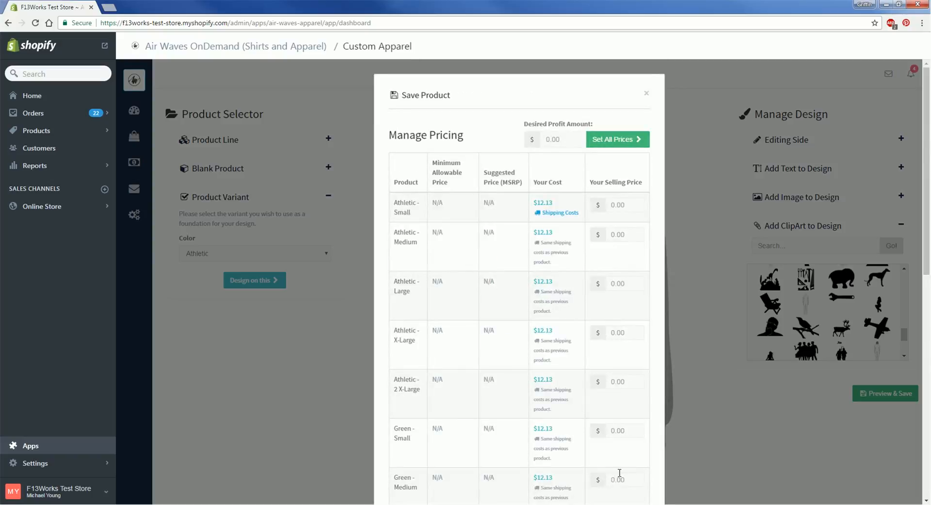
mouse_move(692, 349)
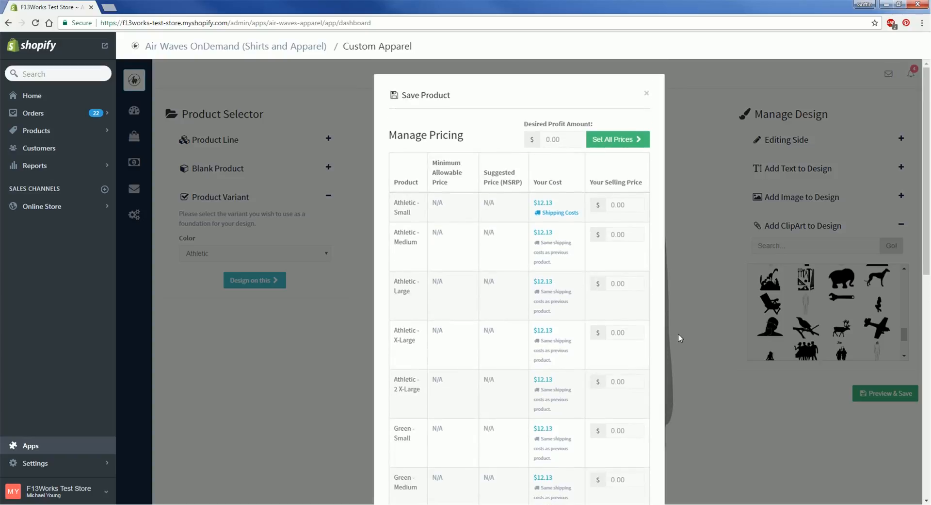
double_click(543, 202)
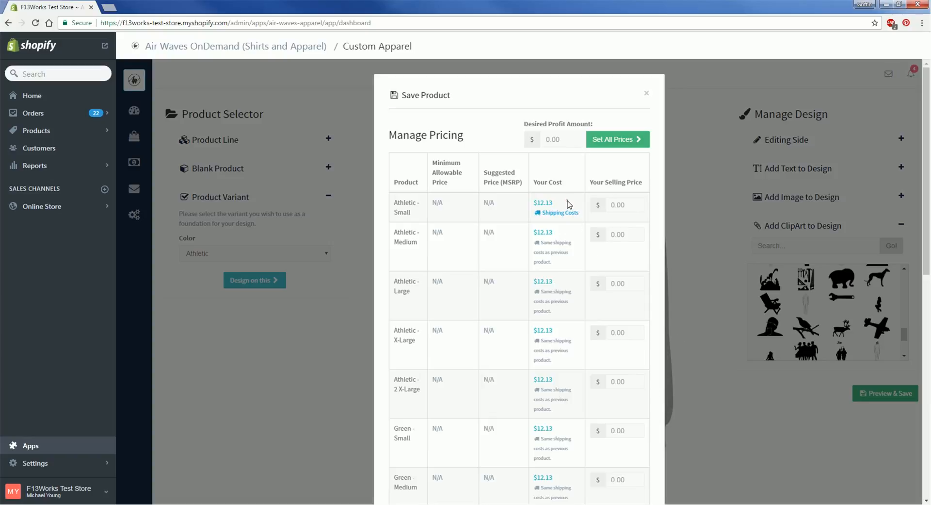
left_click(562, 140)
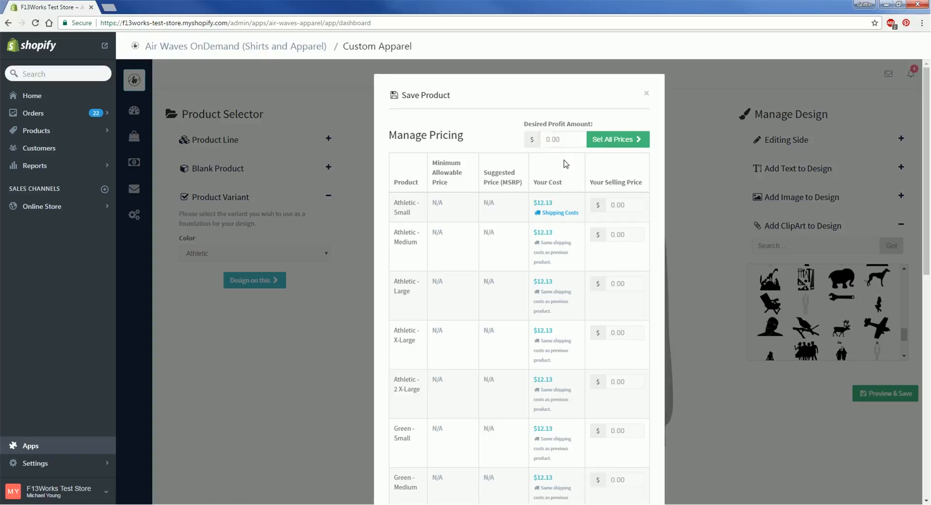
type("10.00")
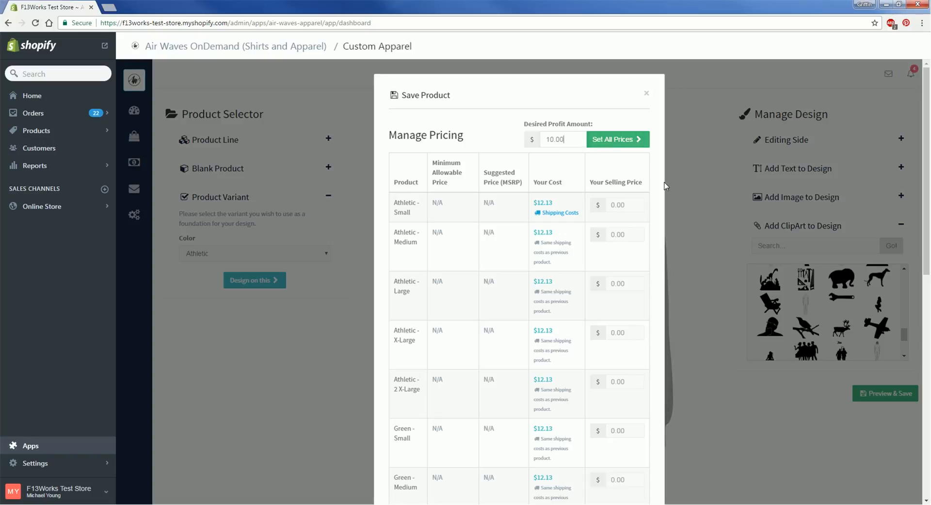
left_click(617, 138)
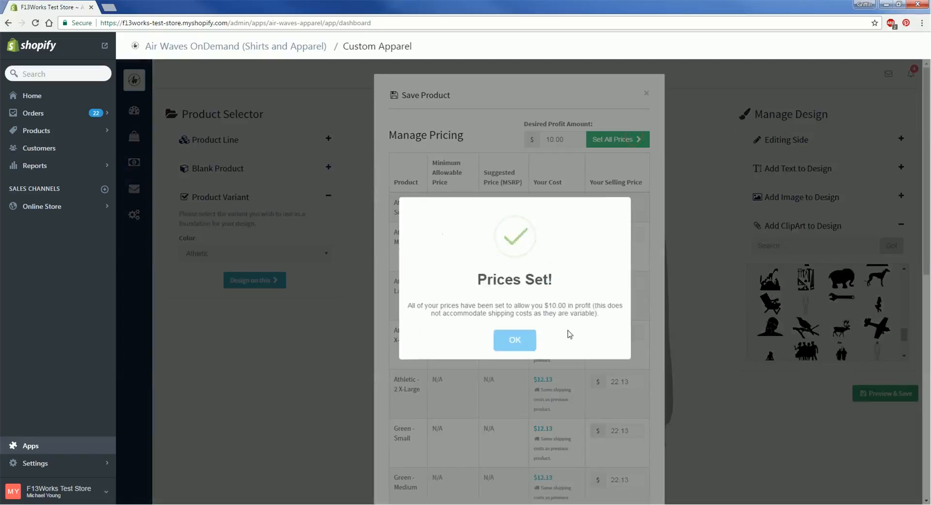
left_click(514, 339)
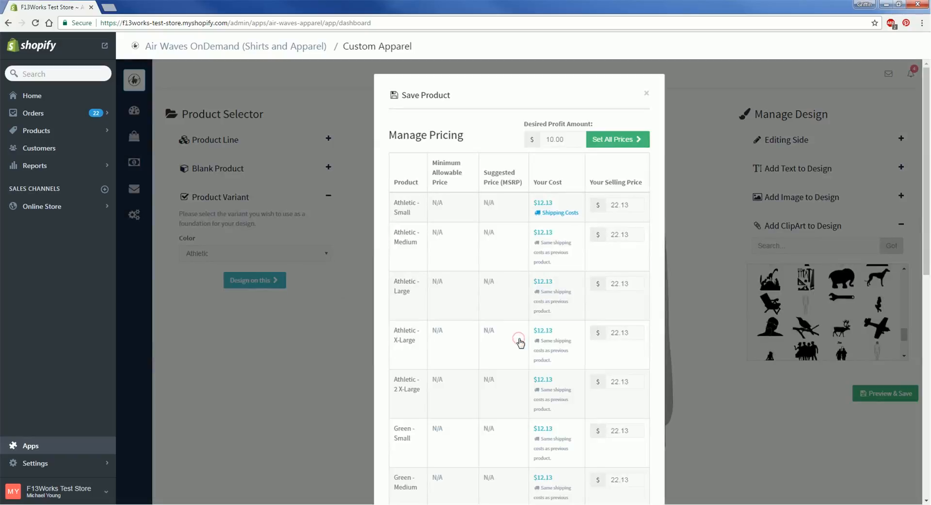
mouse_move(616, 252)
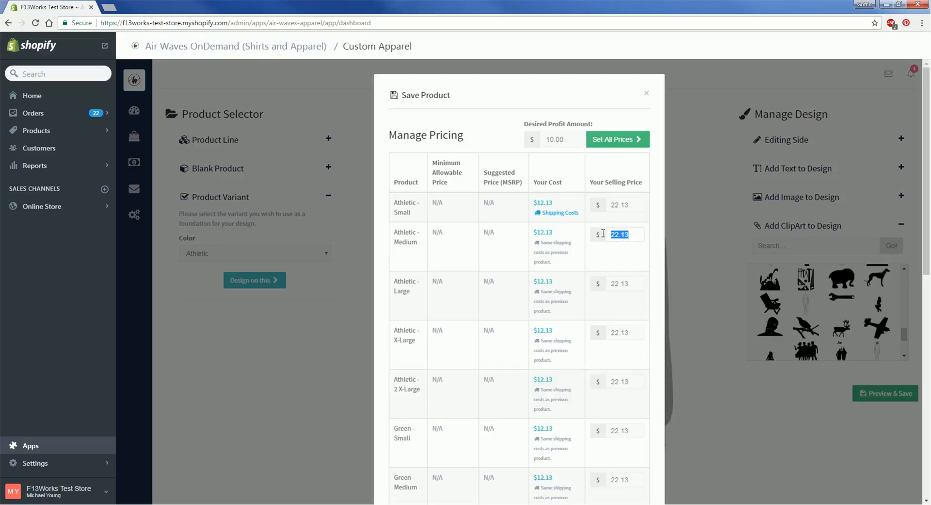
- Override the Athletic - Medium selling price to 45.00
type("45.00")
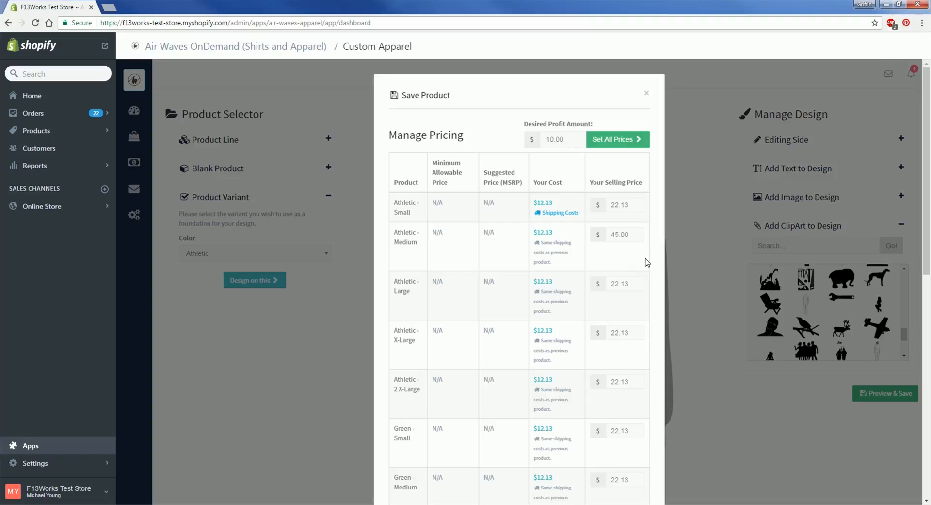
scroll("down", 3)
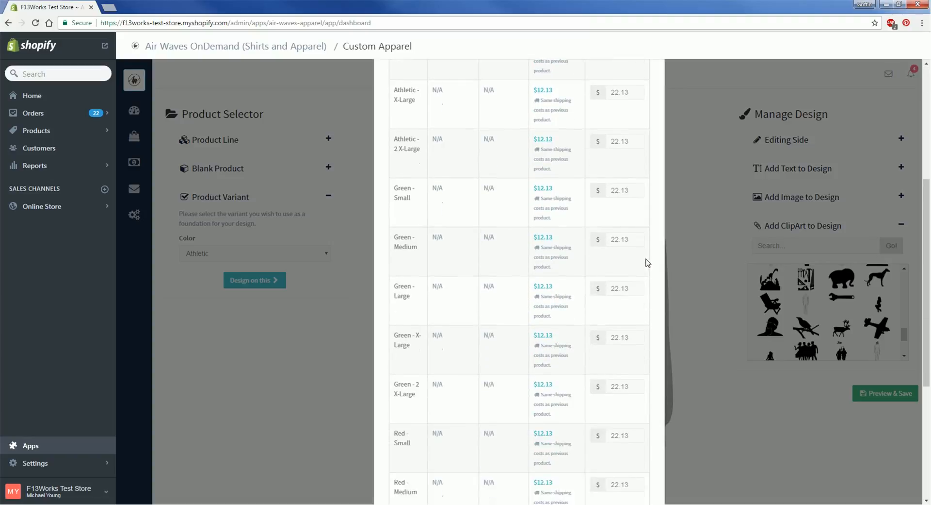
scroll("down", 3)
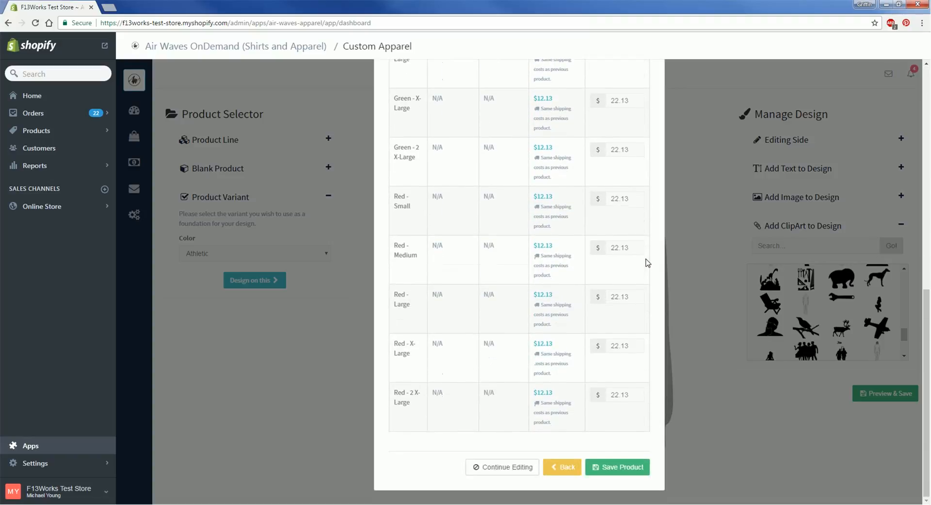
mouse_move(631, 456)
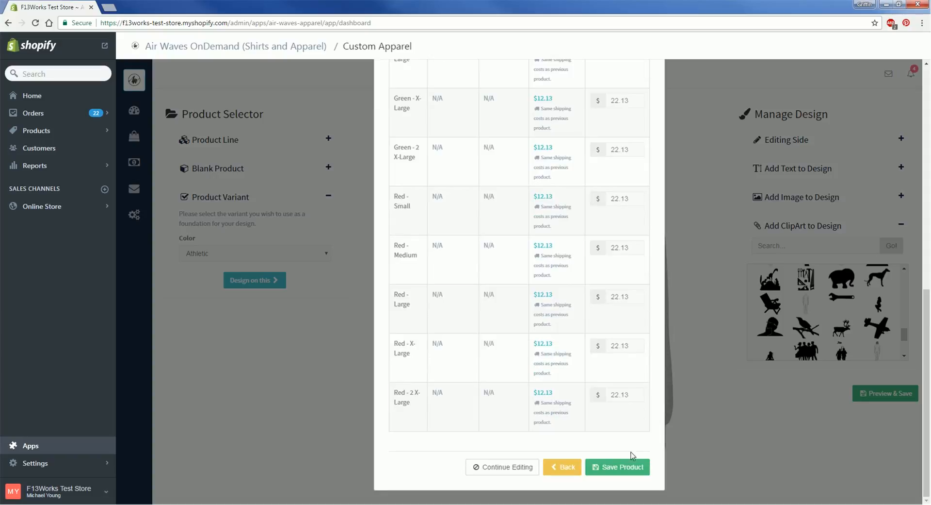
mouse_move(627, 469)
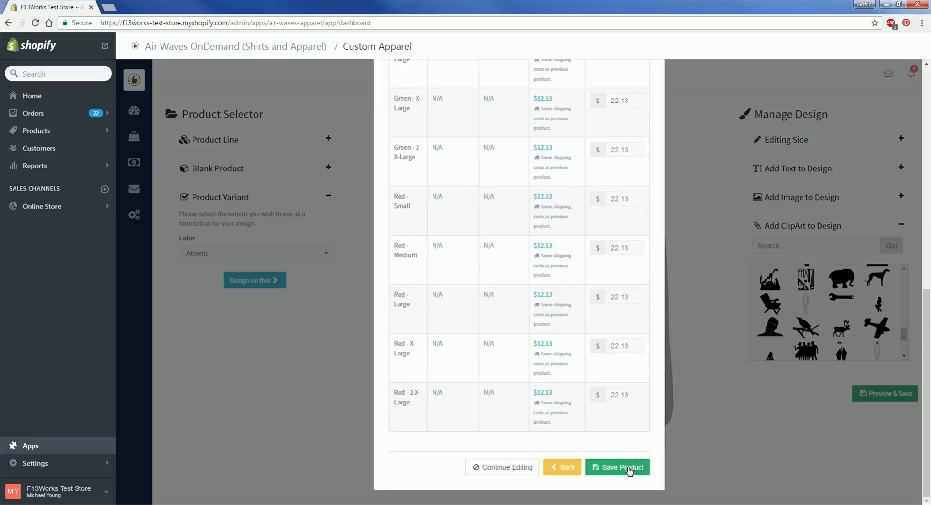
- Save the AW OnDemand Crewneck and acknowledge the Saved! confirmation
left_click(617, 467)
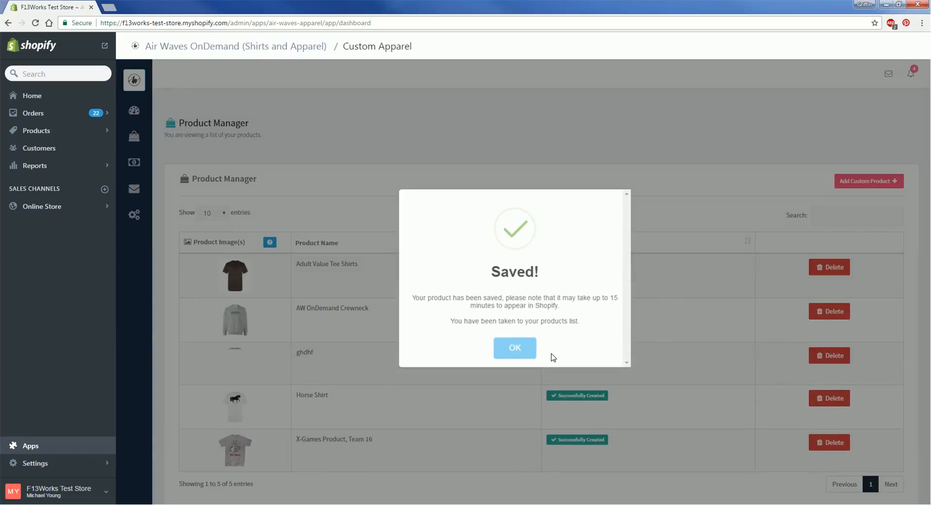
left_click(514, 347)
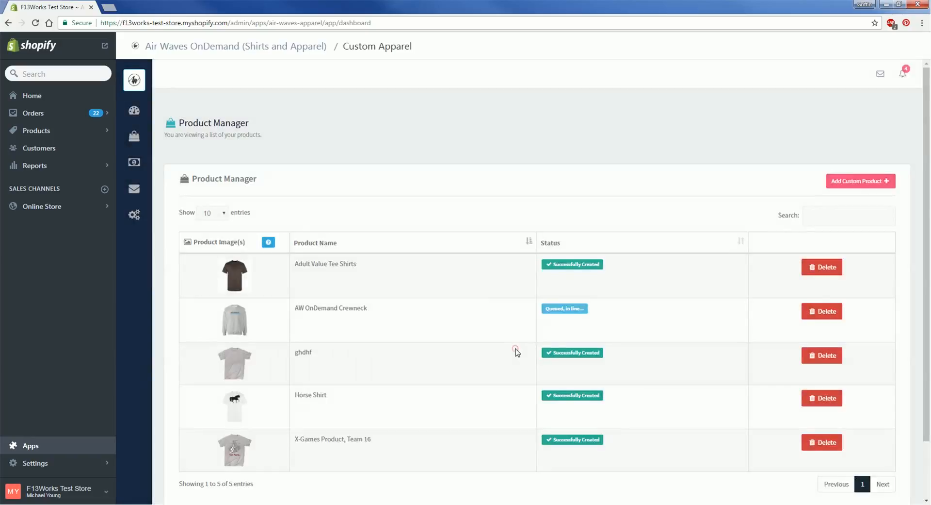